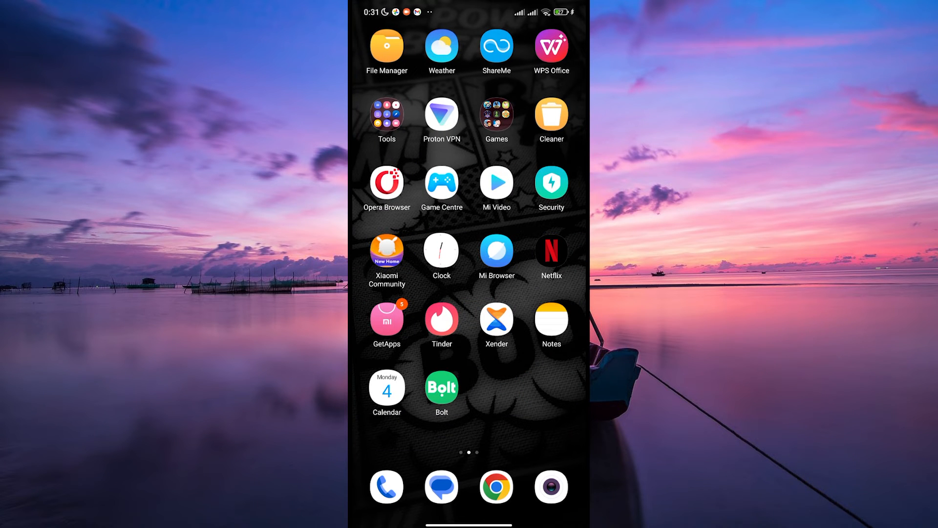
# Step: Swipe through the home screen pages to find and launch the Discord app
pyautogui.hscroll(-3)
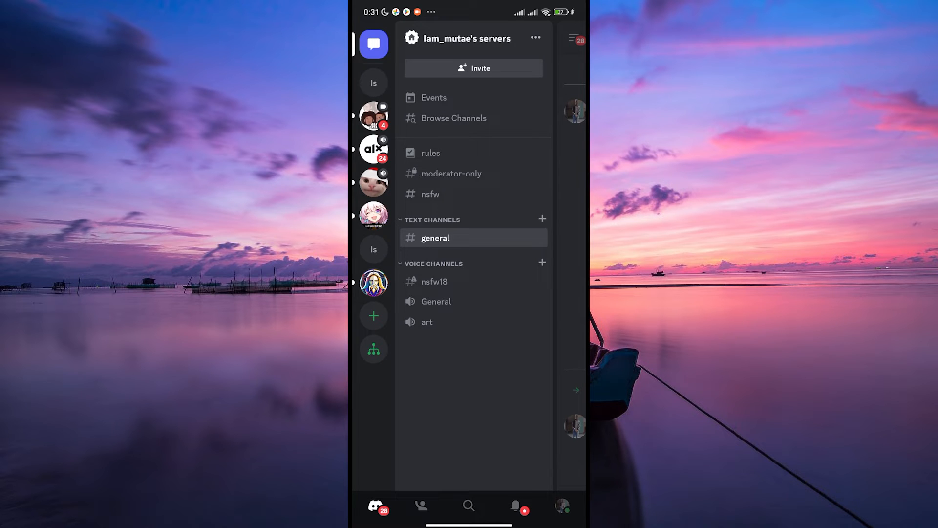
# Step: Open your own profile page with the copy username and user ID options
pyautogui.click(559, 508)
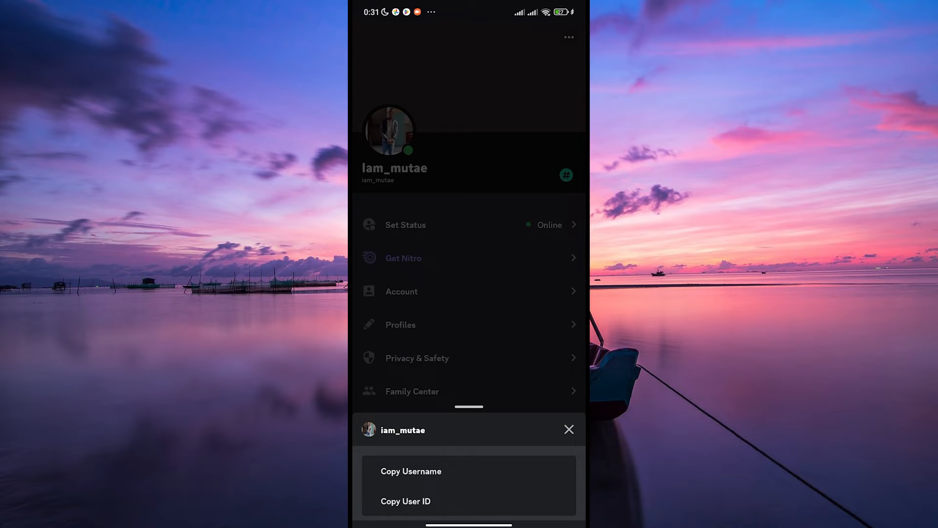
pyautogui.click(405, 501)
pyautogui.write('discord.com/users/')
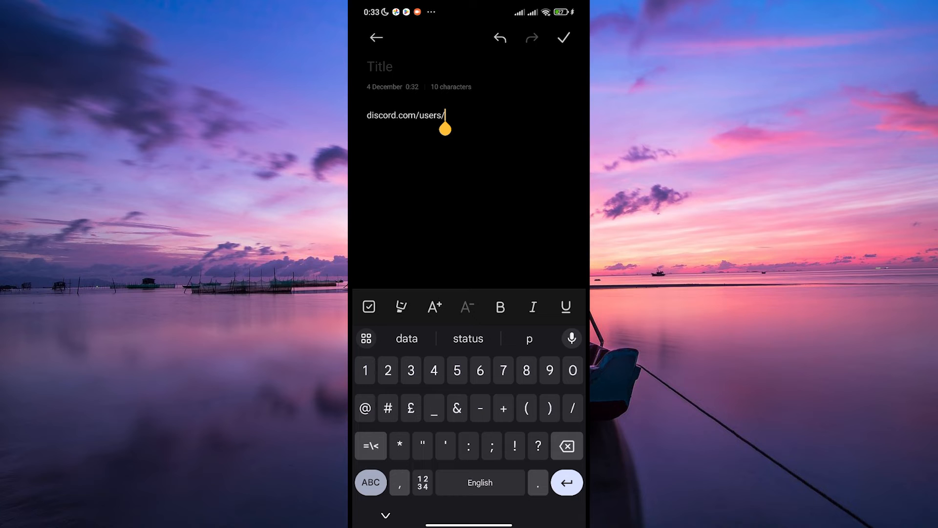
# Step: Paste the copied user ID after 'discord.com/users/' in Notes and select the full link
pyautogui.click(444, 115)
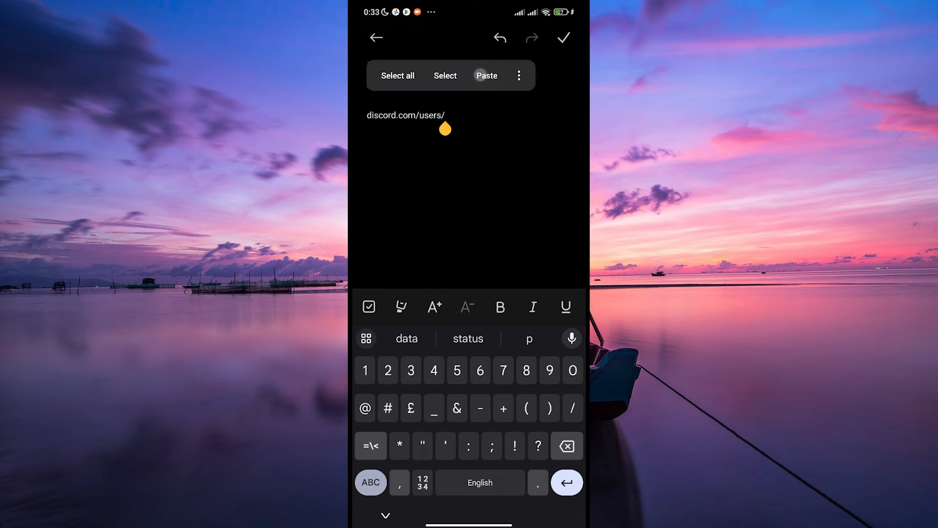
pyautogui.click(487, 75)
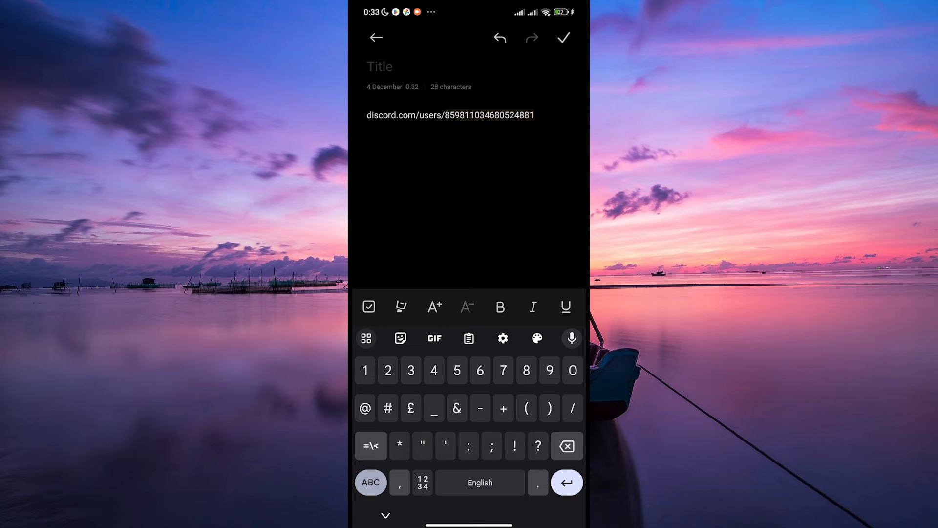
pyautogui.doubleClick(450, 114)
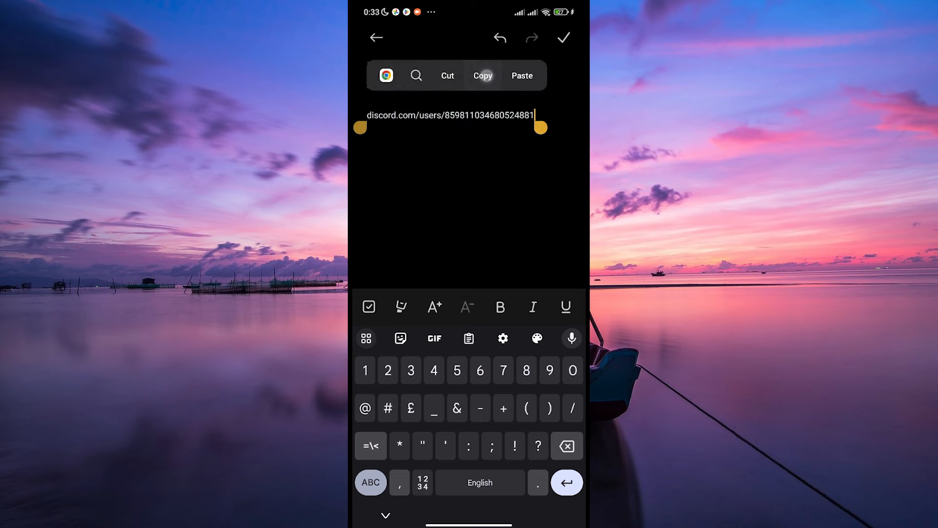